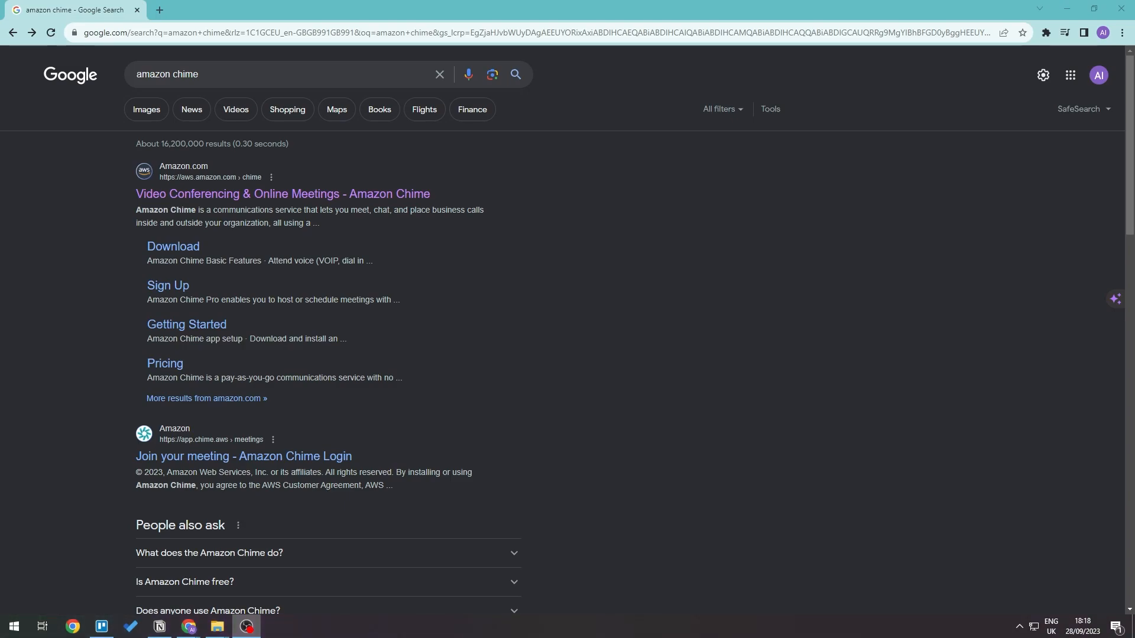
Open the 'Video Conferencing & Online Meetings - Amazon Chime' result on the AWS site.
left_click(101, 626)
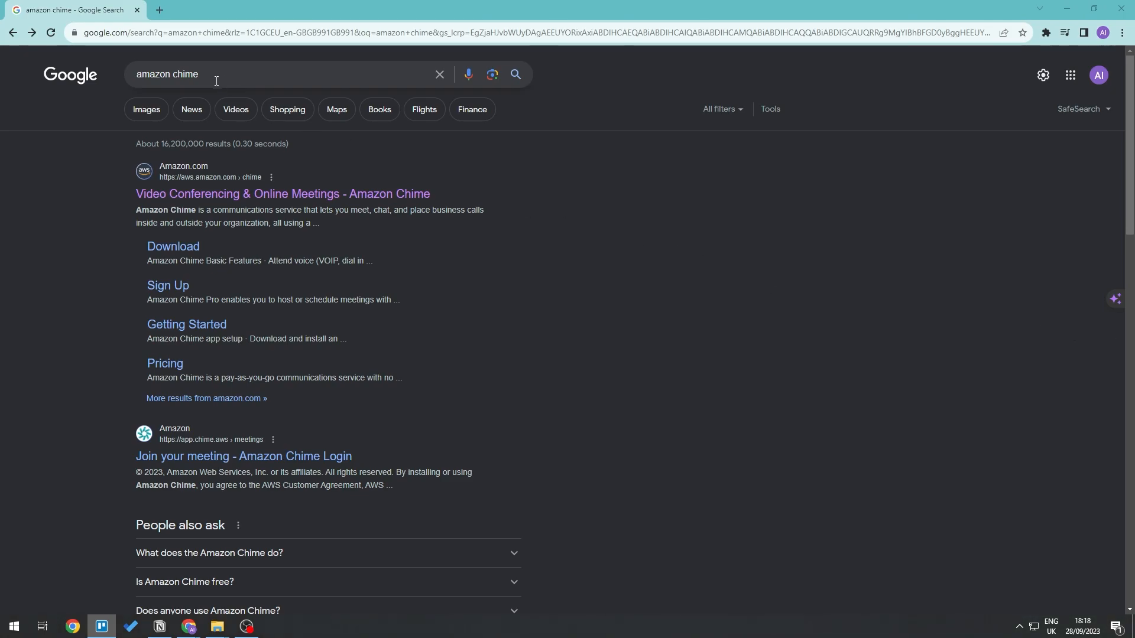
mouse_move(305, 253)
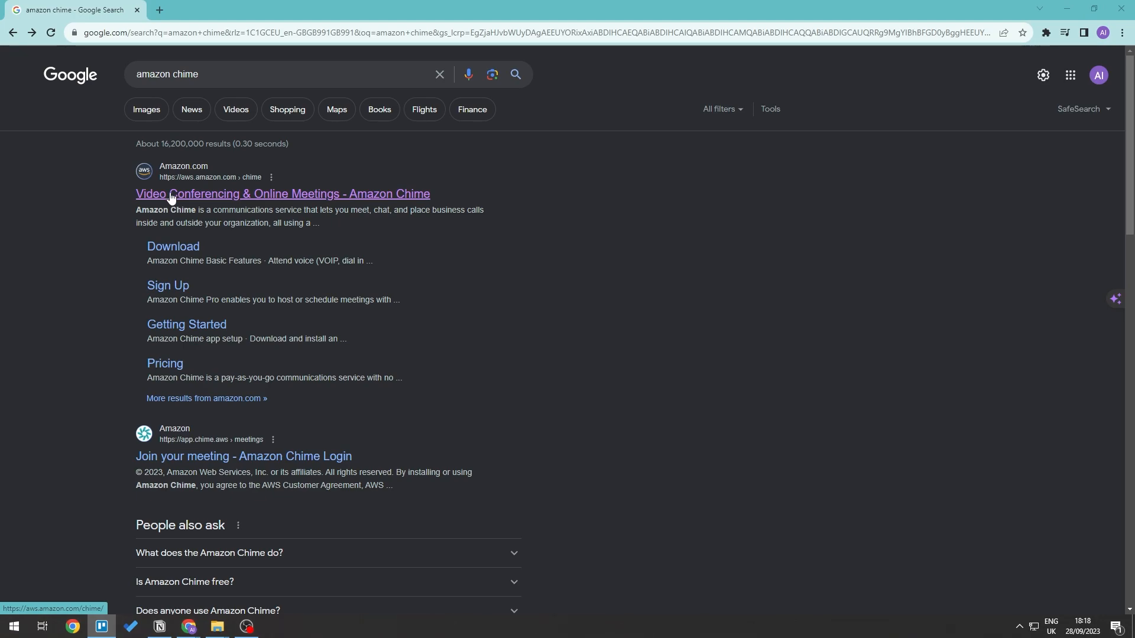
left_click(282, 194)
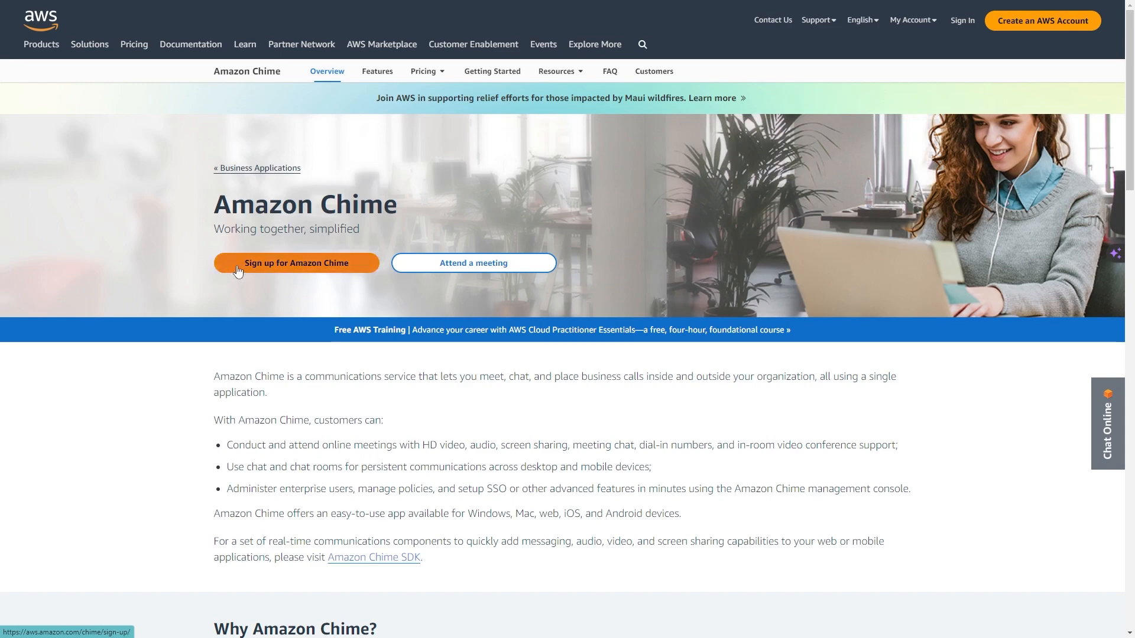
Go to the 'Sign up for Amazon Chime' page.
left_click(295, 263)
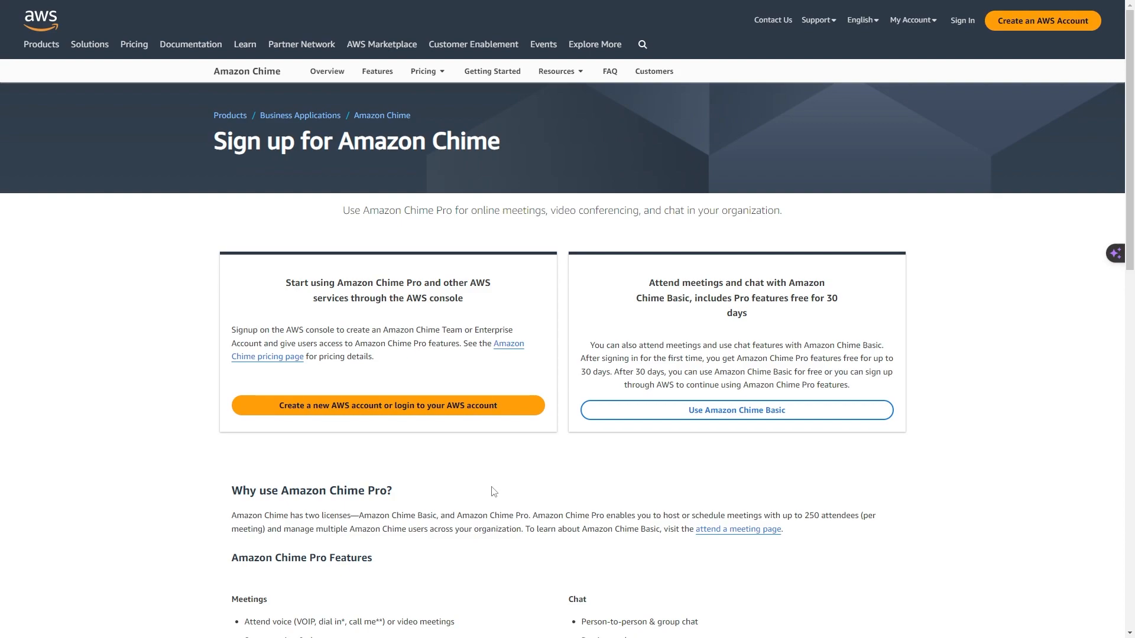
mouse_move(507, 484)
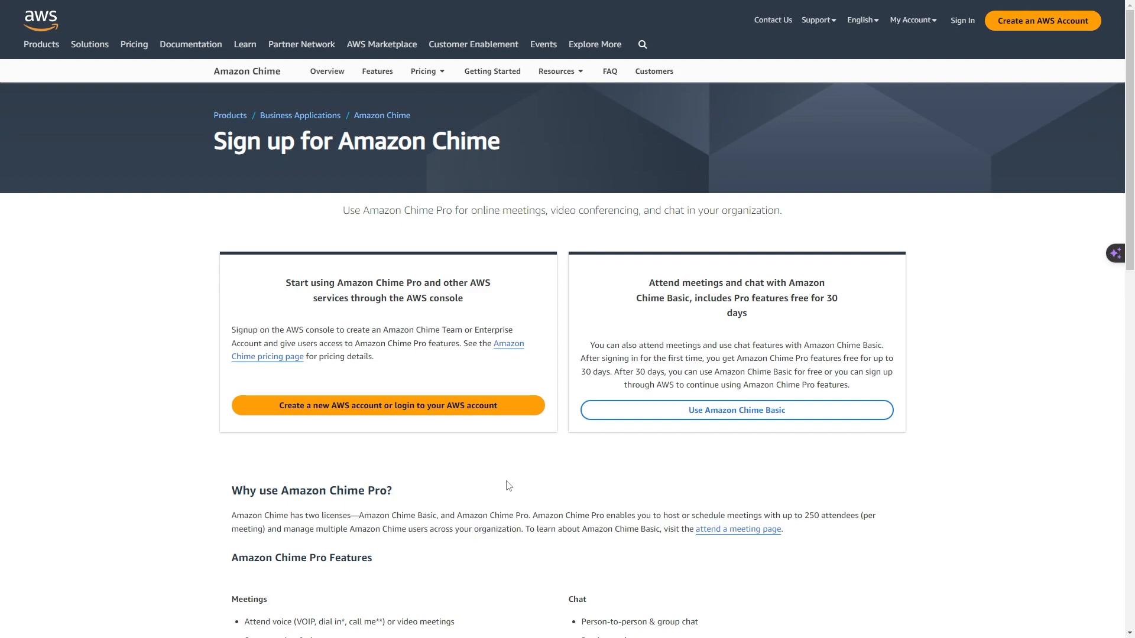
mouse_move(355, 264)
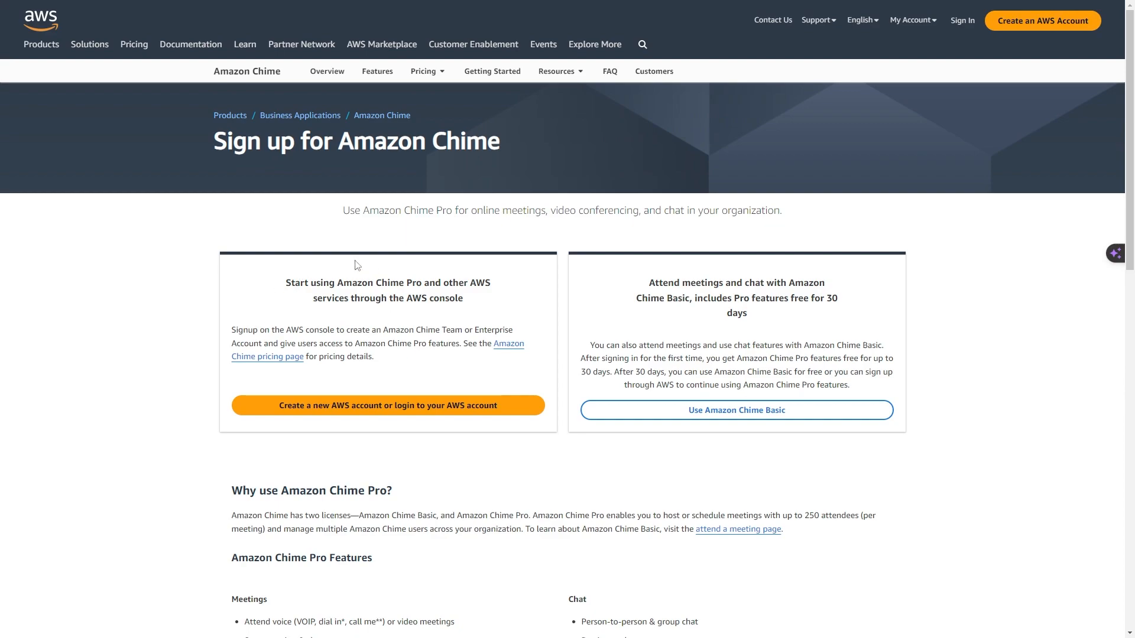
mouse_move(657, 374)
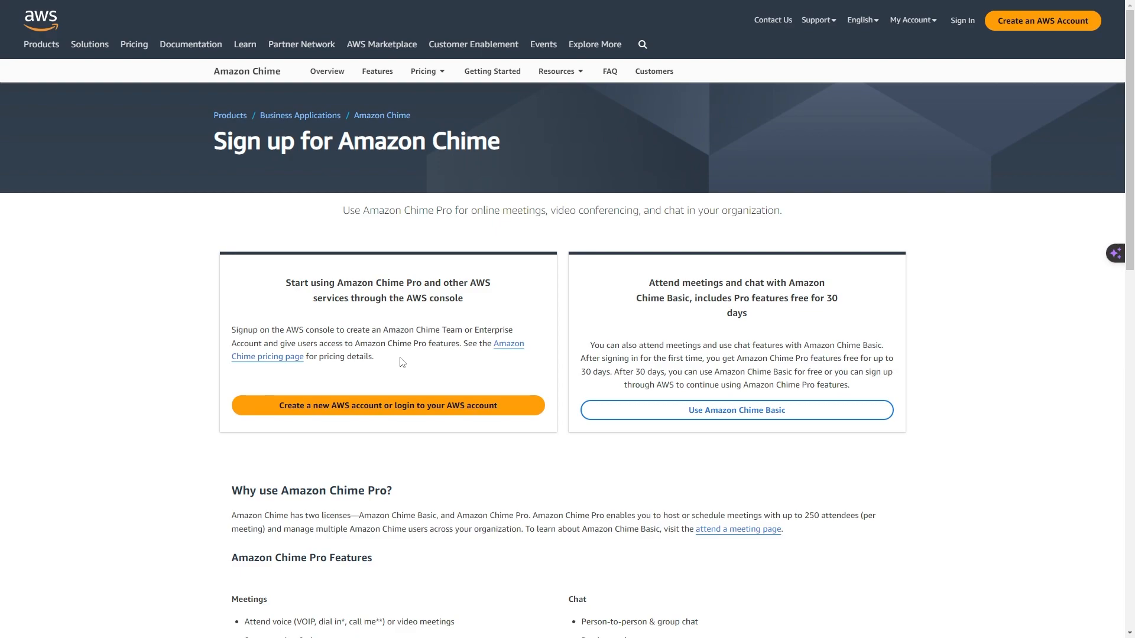
mouse_move(780, 477)
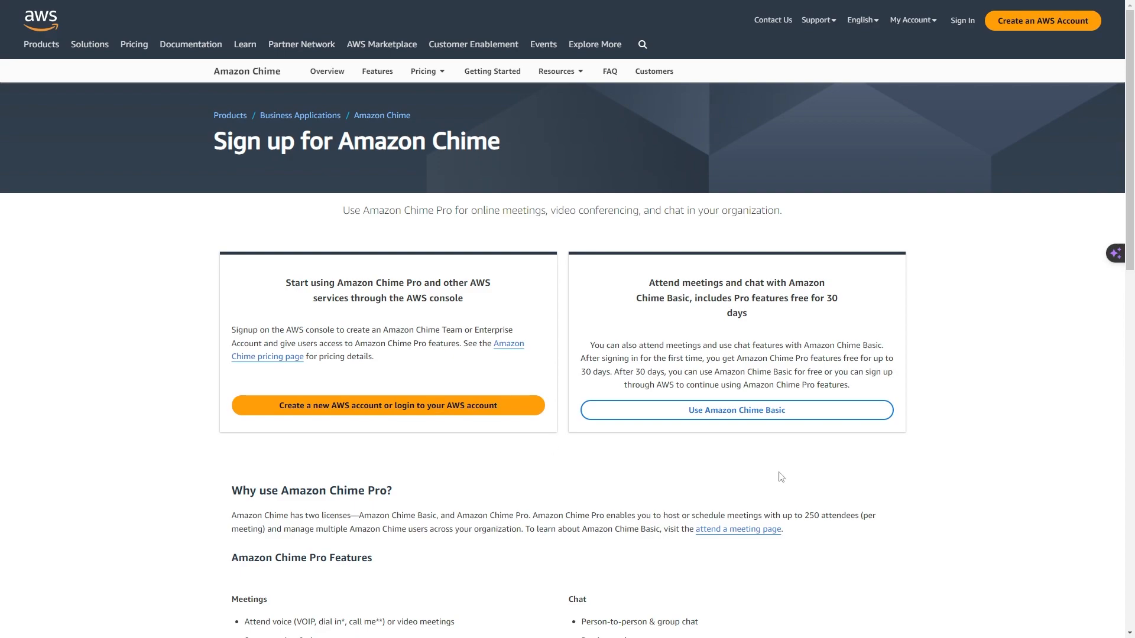
mouse_move(768, 452)
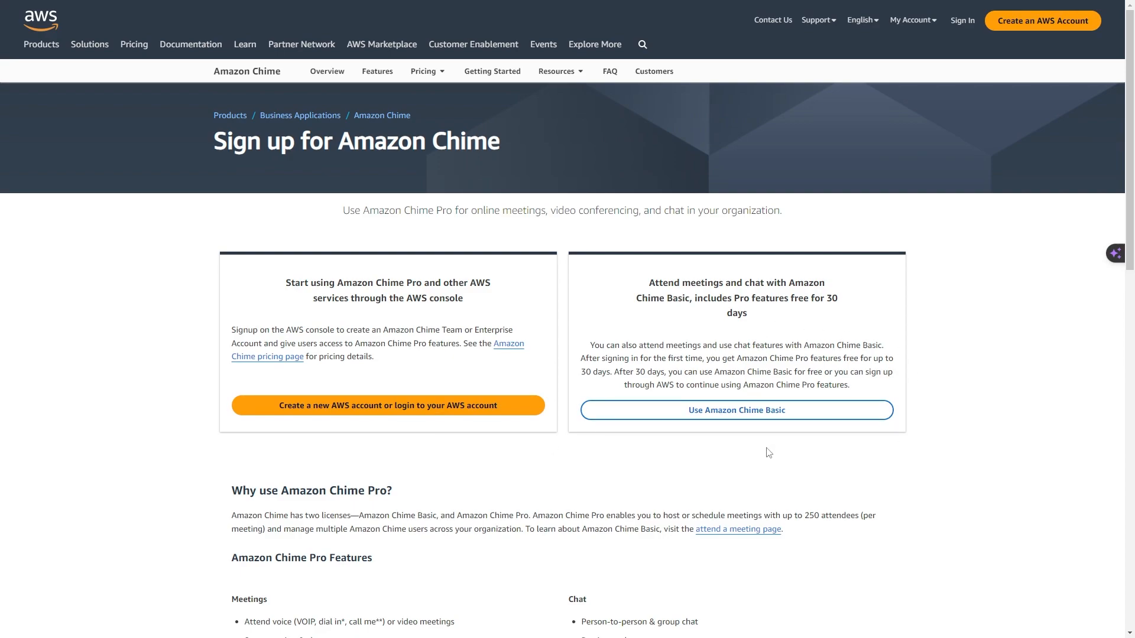
mouse_move(719, 418)
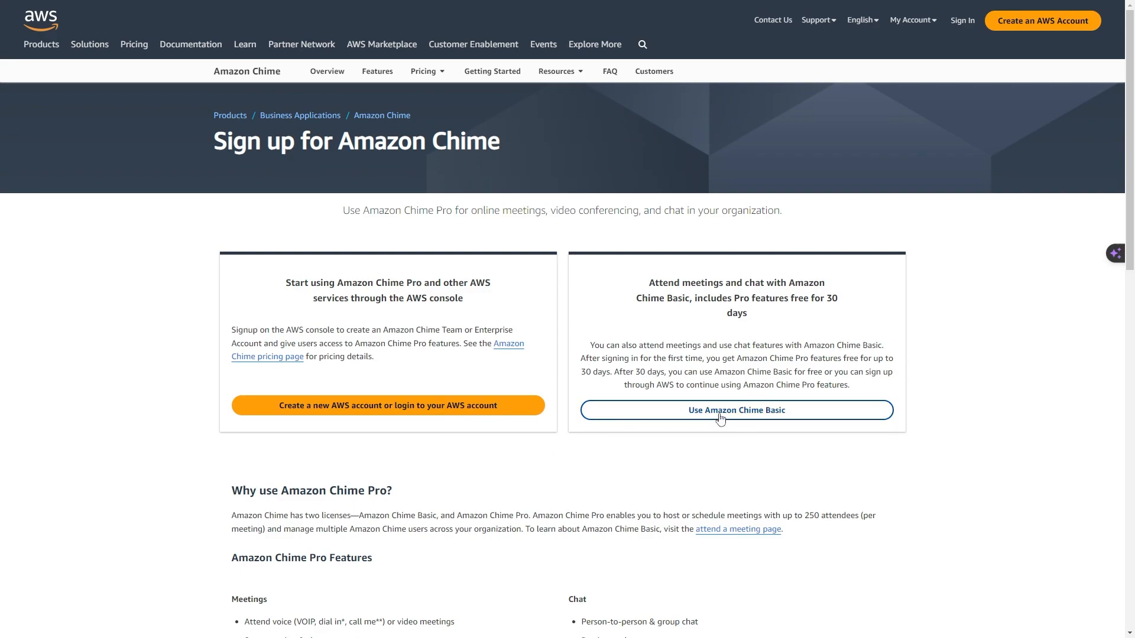
Choose the free Amazon Chime Basic option and start entering the meeting email address.
left_click(736, 410)
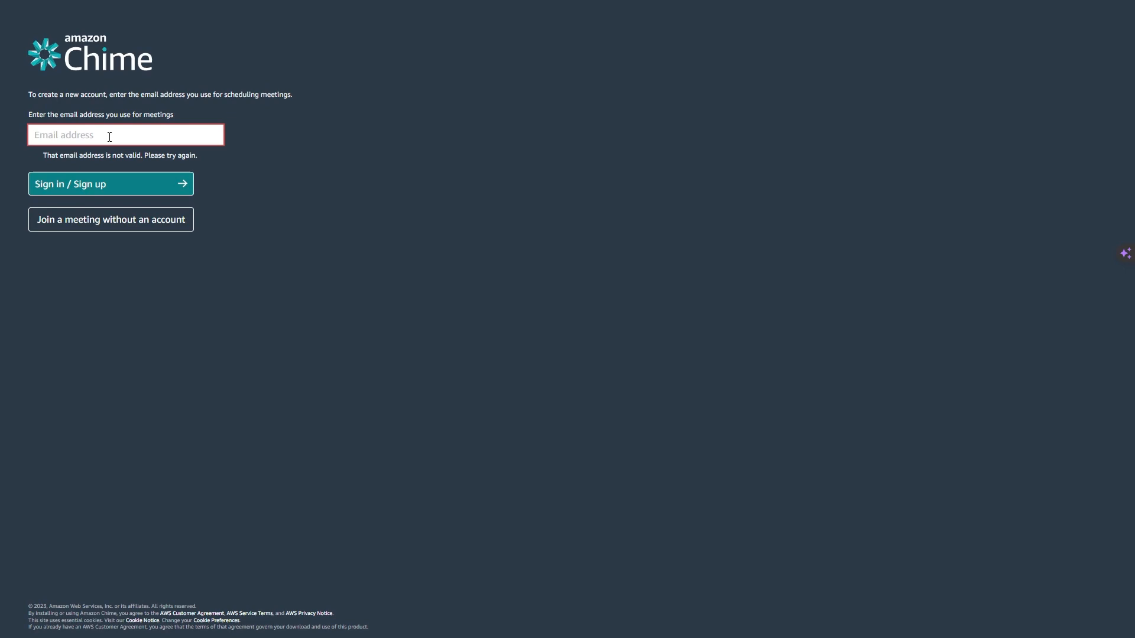
left_click(110, 183)
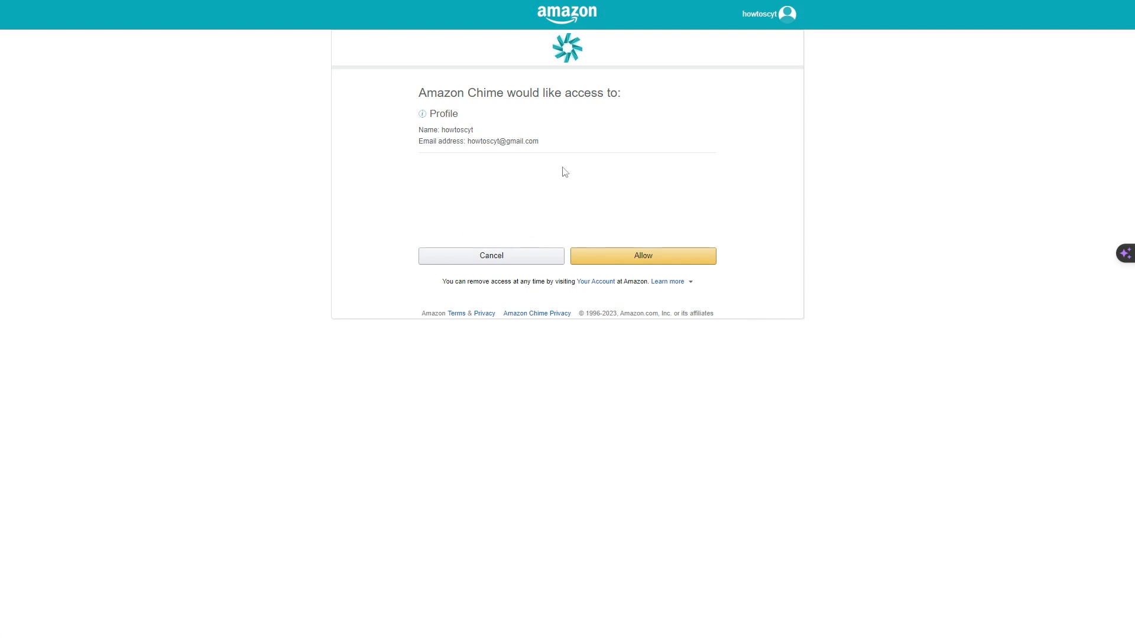
Allow Amazon Chime to access the Amazon profile details.
left_click(641, 255)
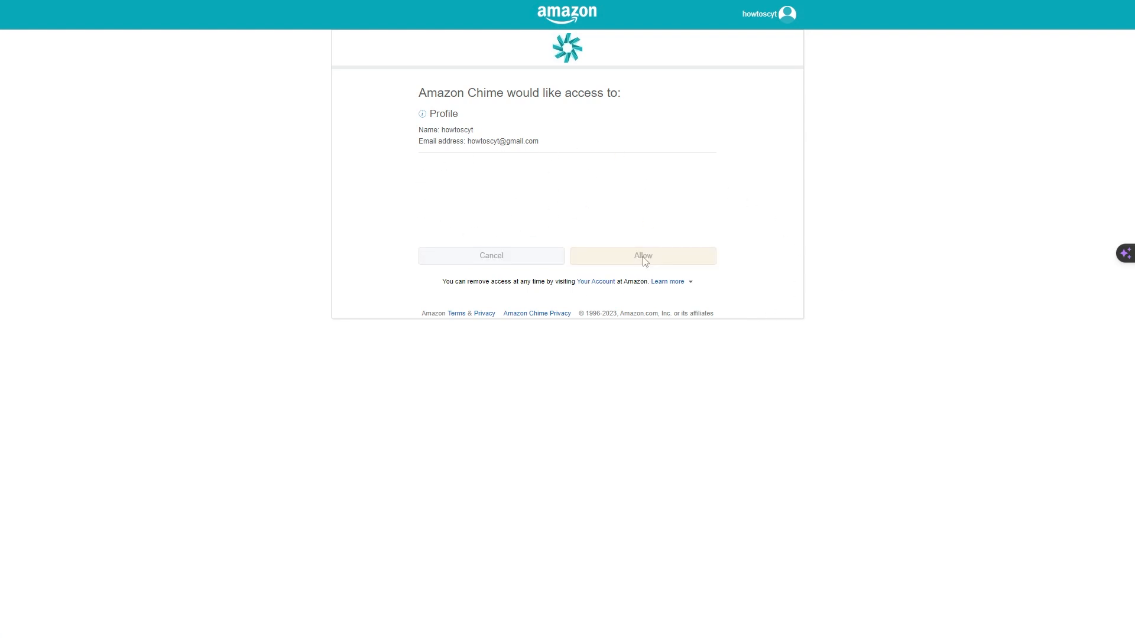
left_click(641, 256)
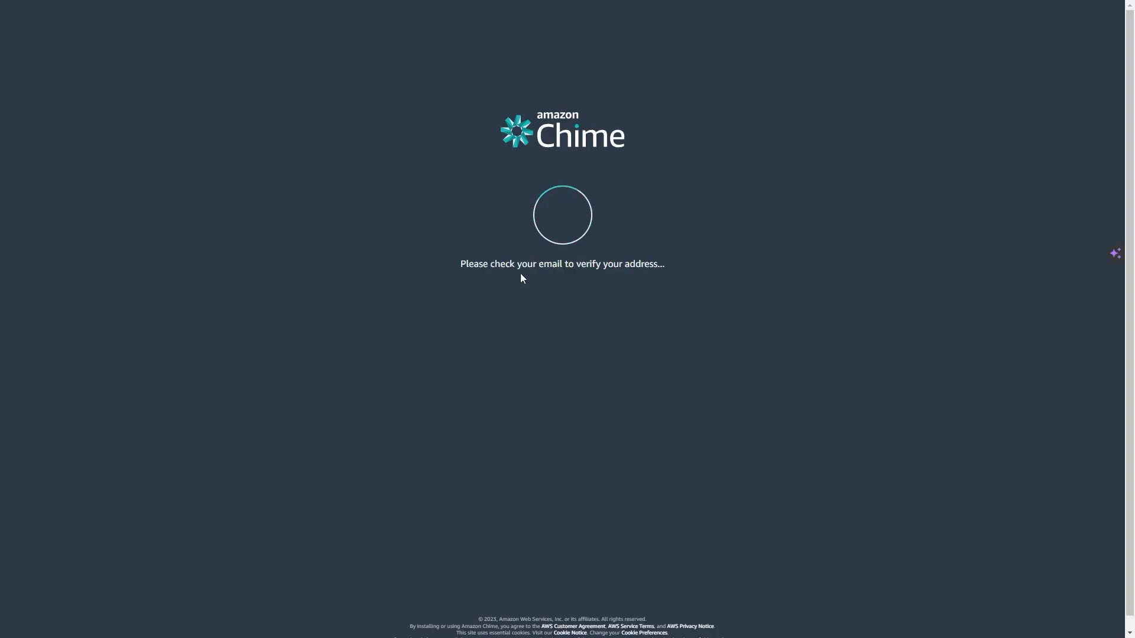
mouse_move(809, 307)
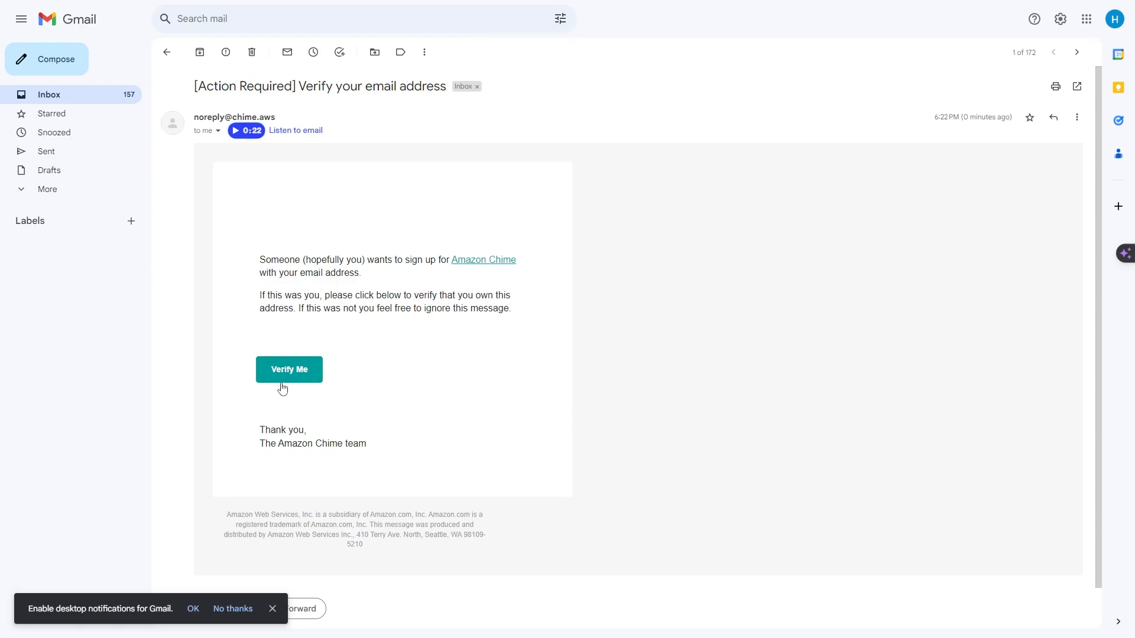
mouse_move(289, 368)
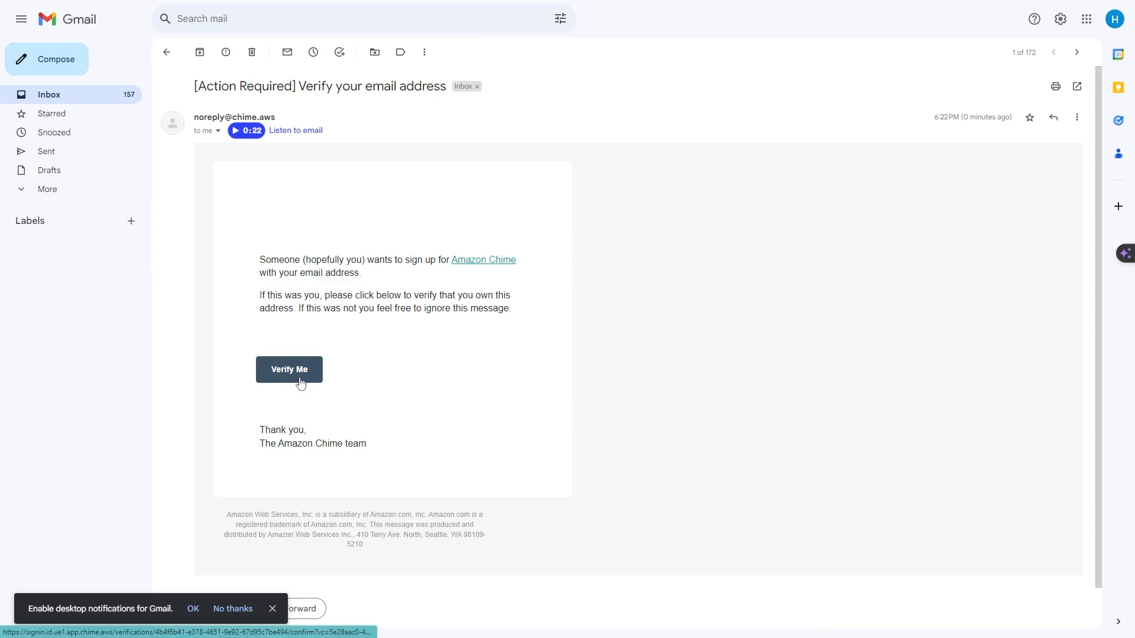
Follow the 'Verify Me' link in the Chime verification email in Gmail.
left_click(289, 369)
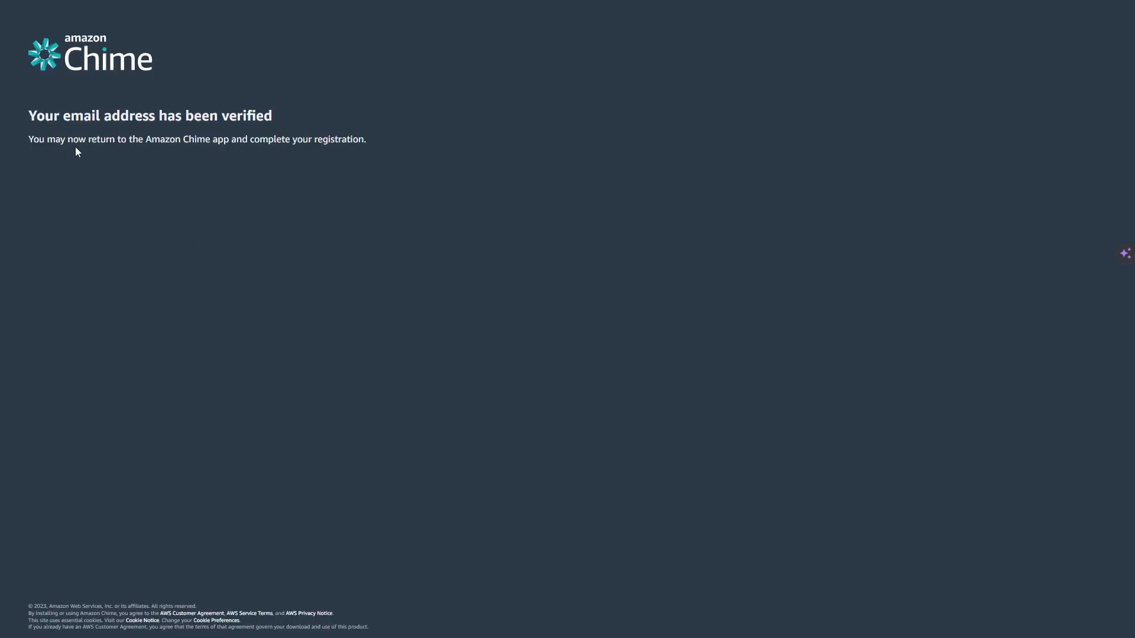
mouse_move(140, 158)
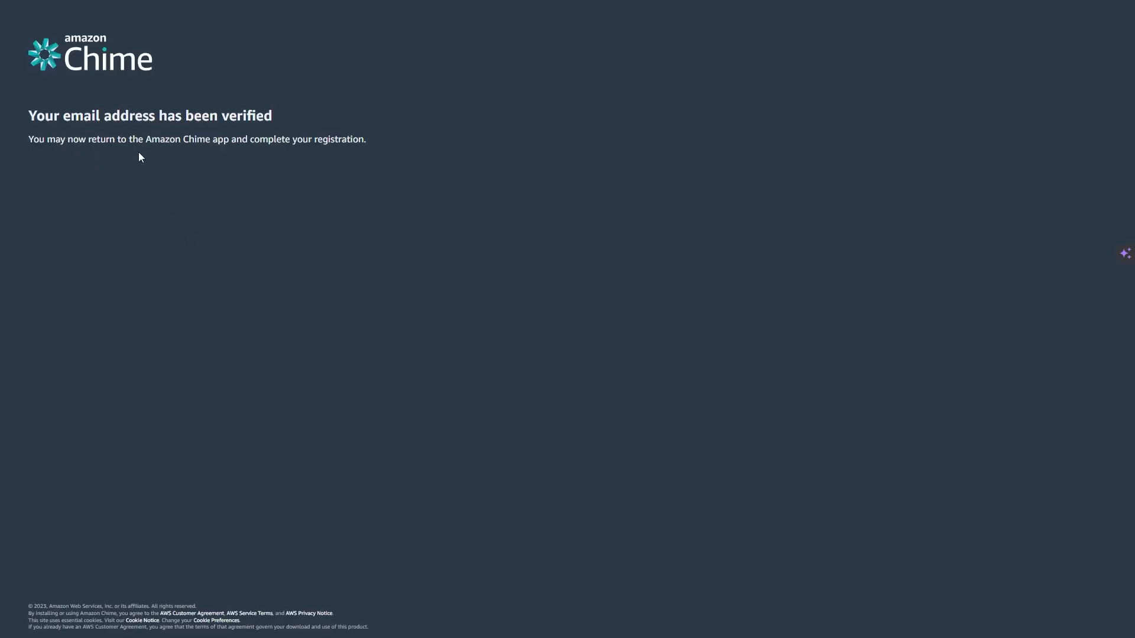
mouse_move(61, 183)
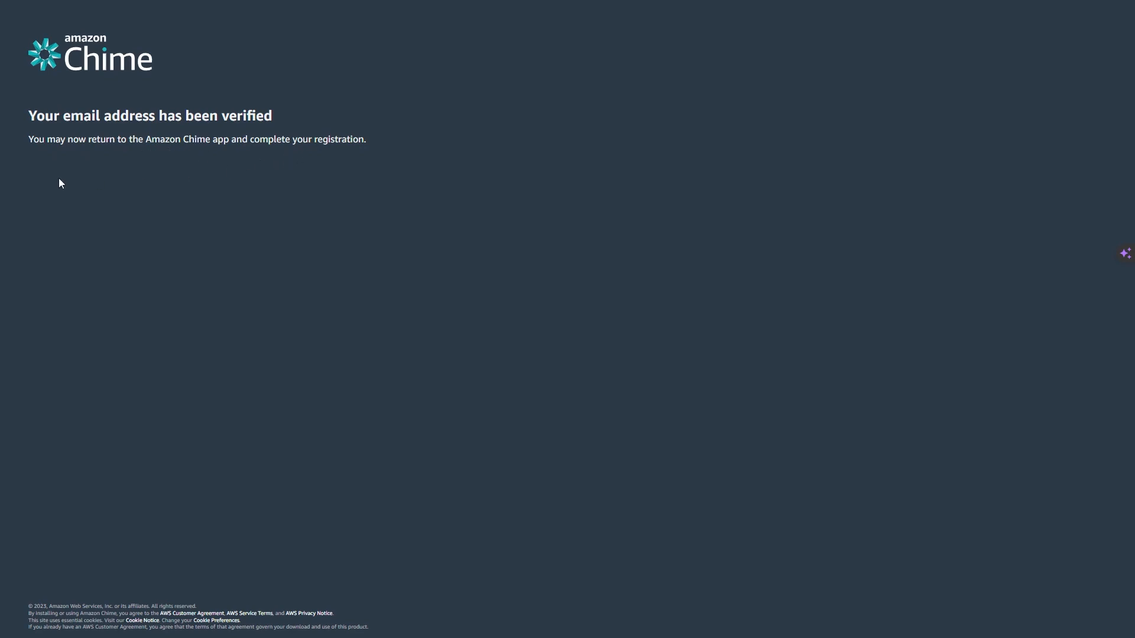
mouse_move(285, 211)
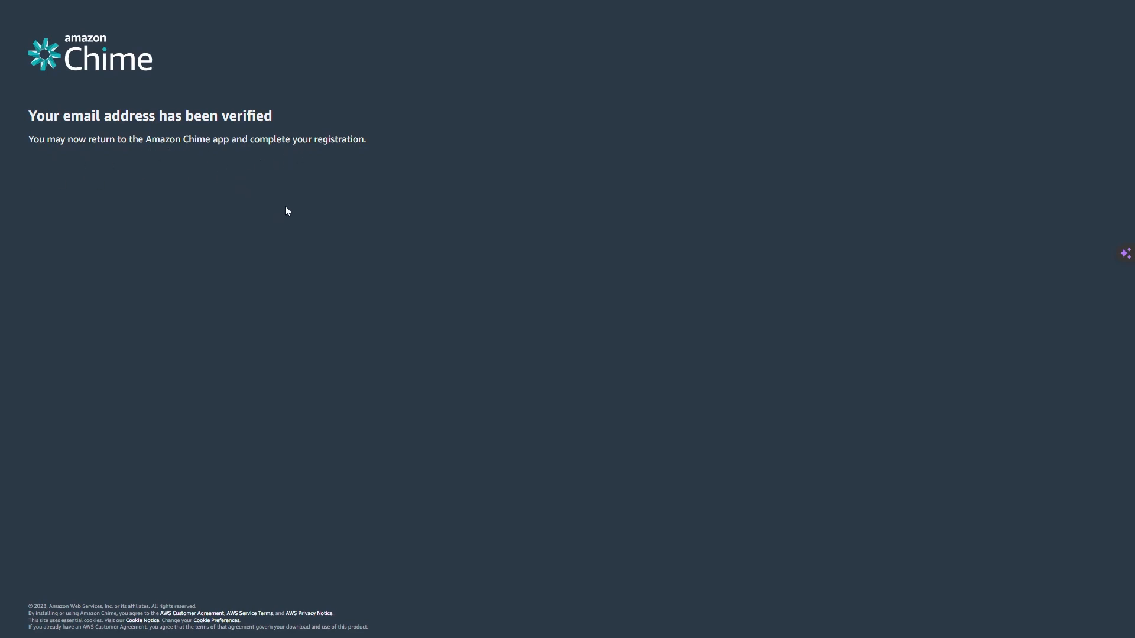
mouse_move(523, 309)
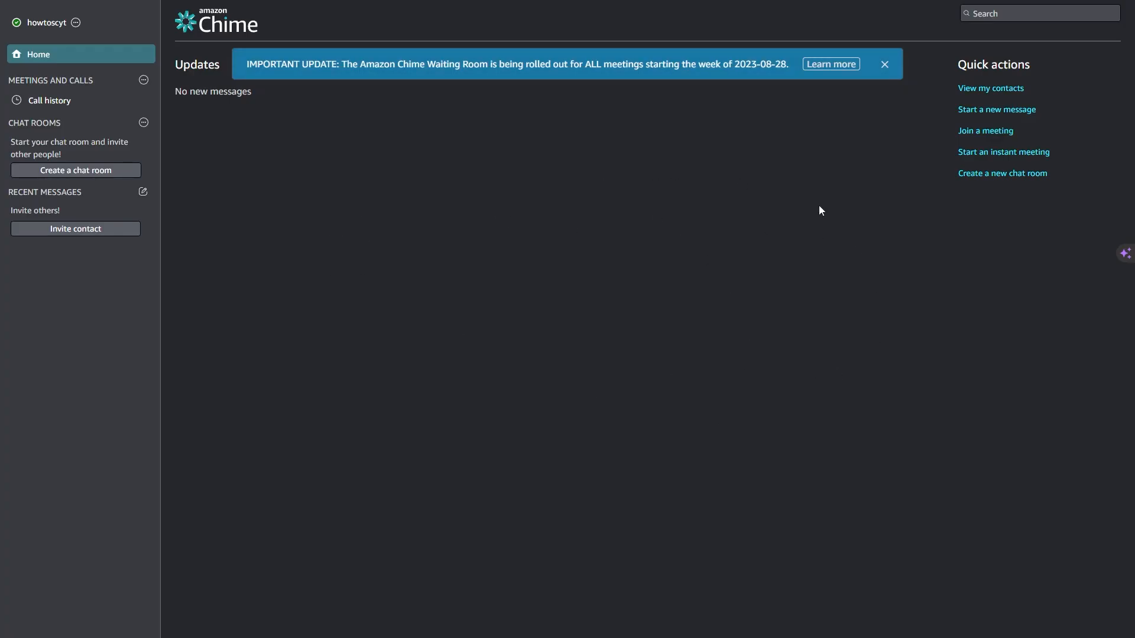
Dismiss the Waiting Room update banner on the Chime home screen.
left_click(883, 64)
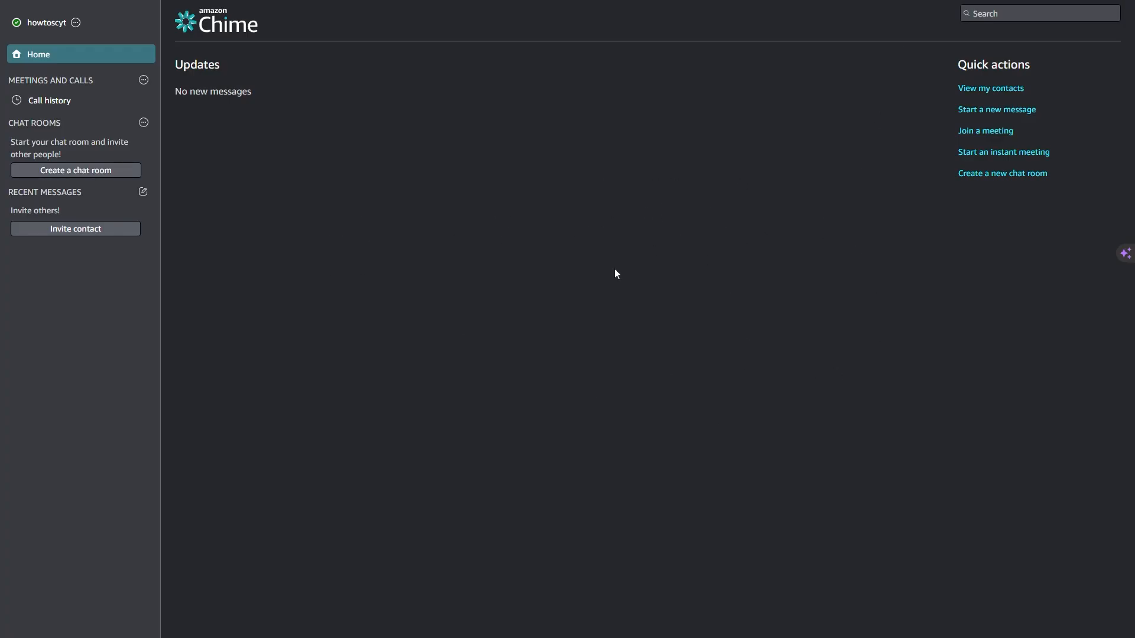
mouse_move(177, 183)
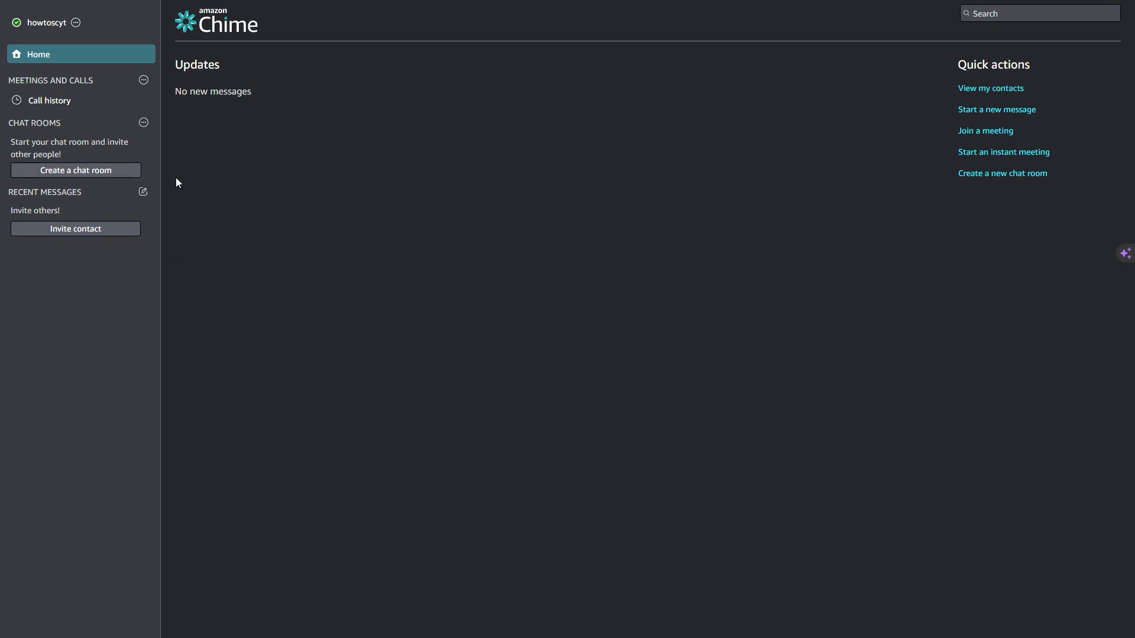
mouse_move(325, 380)
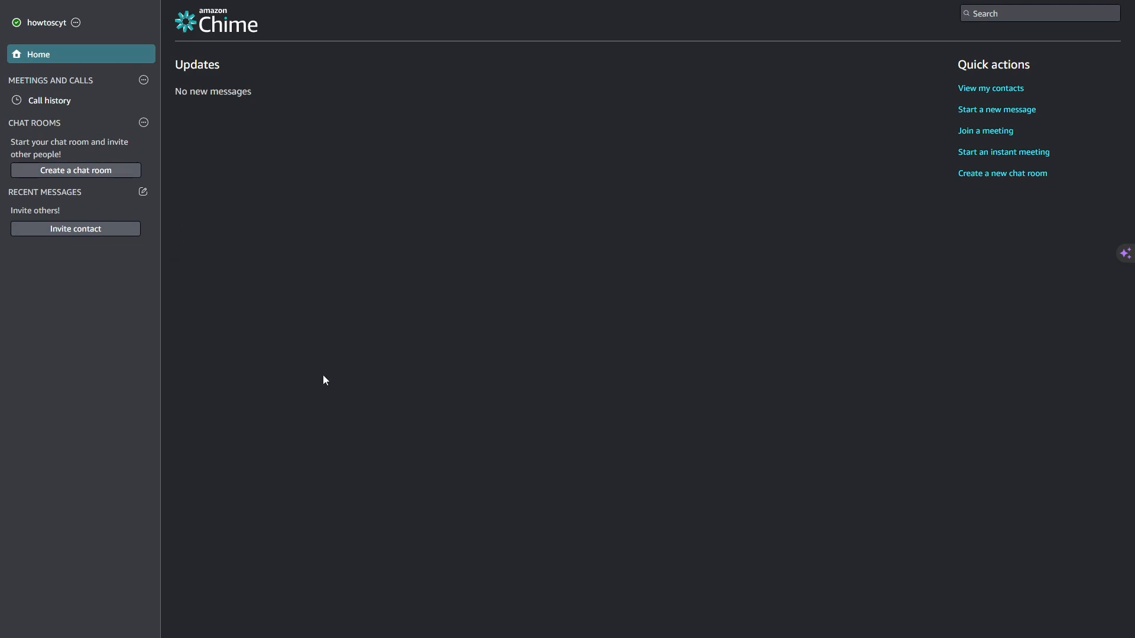